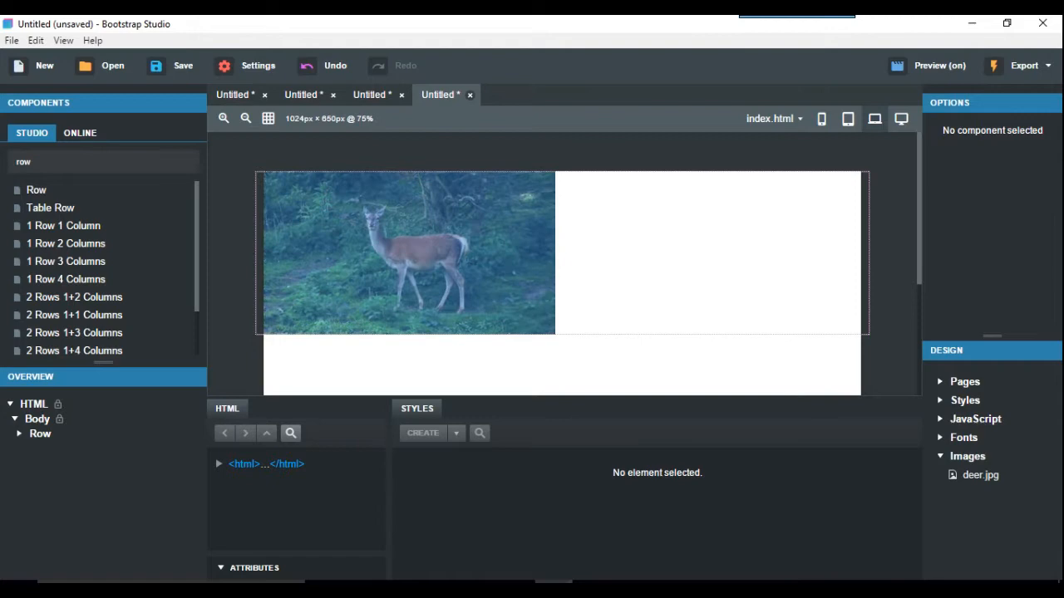
- Convert the deer image to custom code and give it class="deer" in its HTML
{"action": "left_click", "coordinate": [407, 252]}
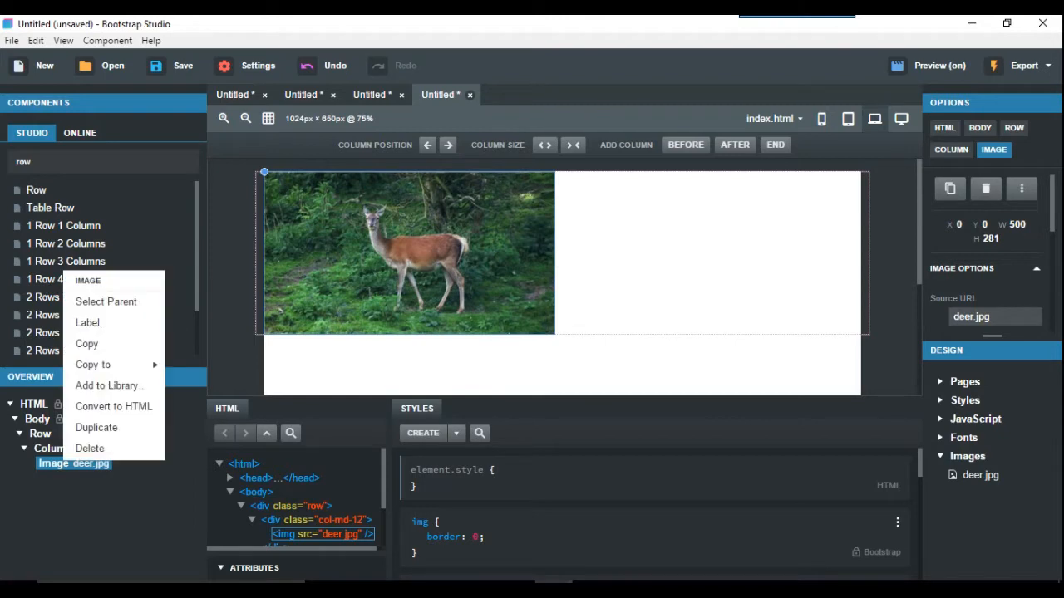
{"action": "mouse_move", "coordinate": [113, 405]}
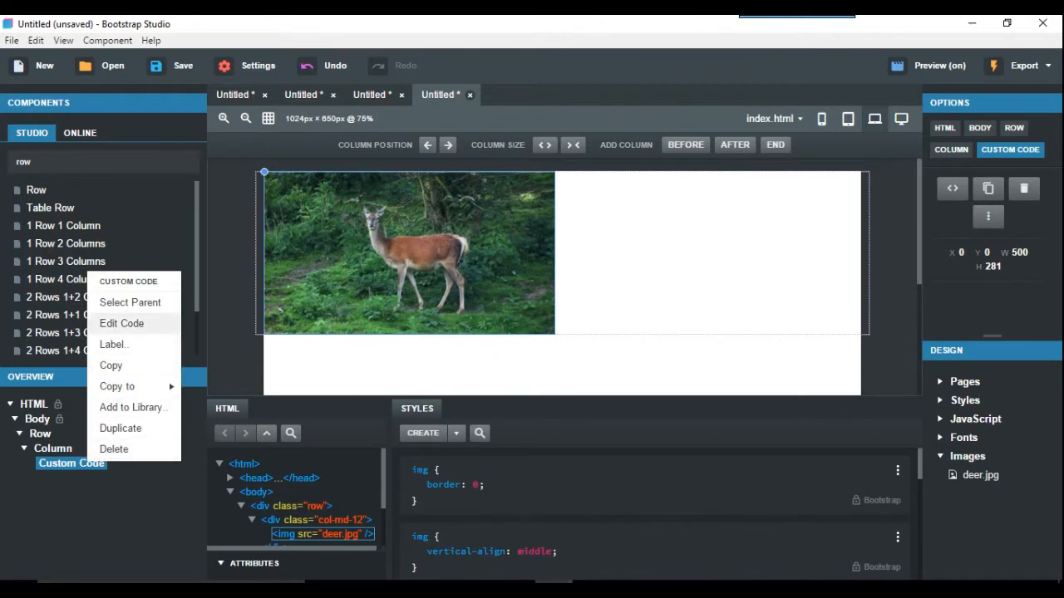
{"action": "left_click", "coordinate": [121, 322]}
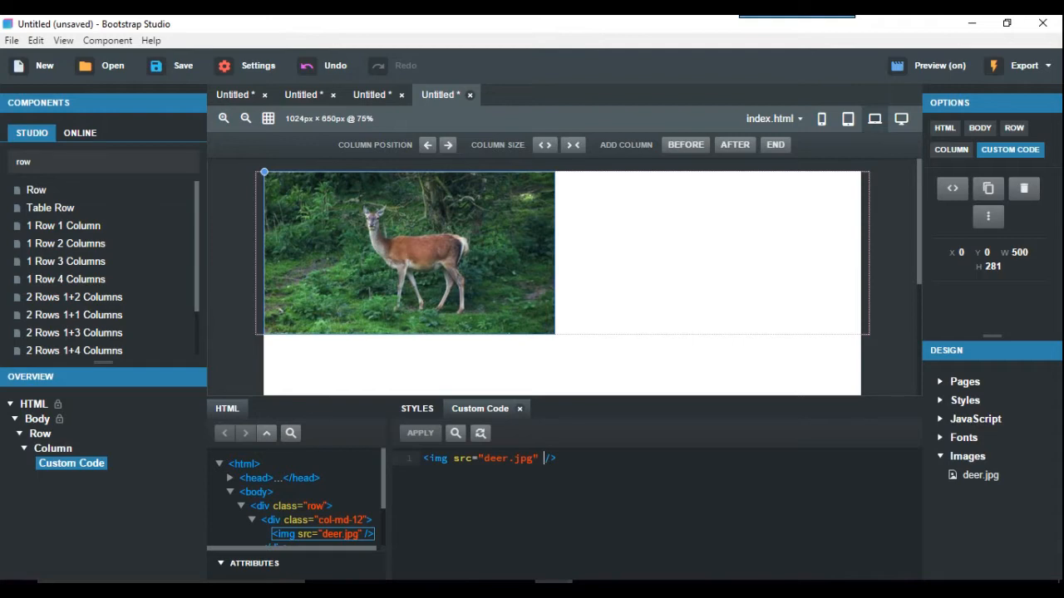
{"action": "type", "text": "class ="}
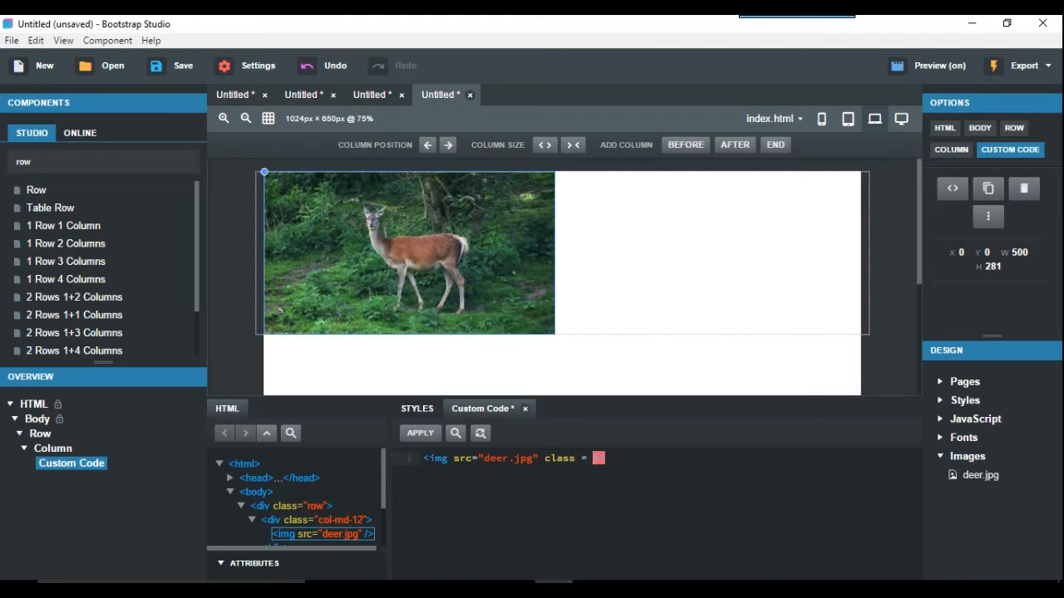
{"action": "type", "text": "de\"/>"}
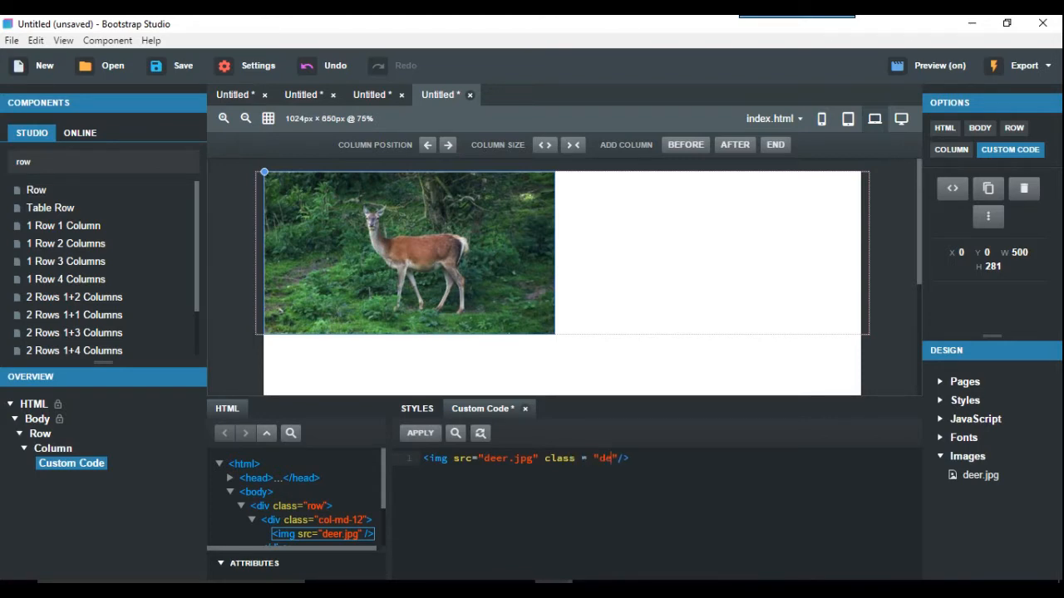
{"action": "type", "text": "er"}
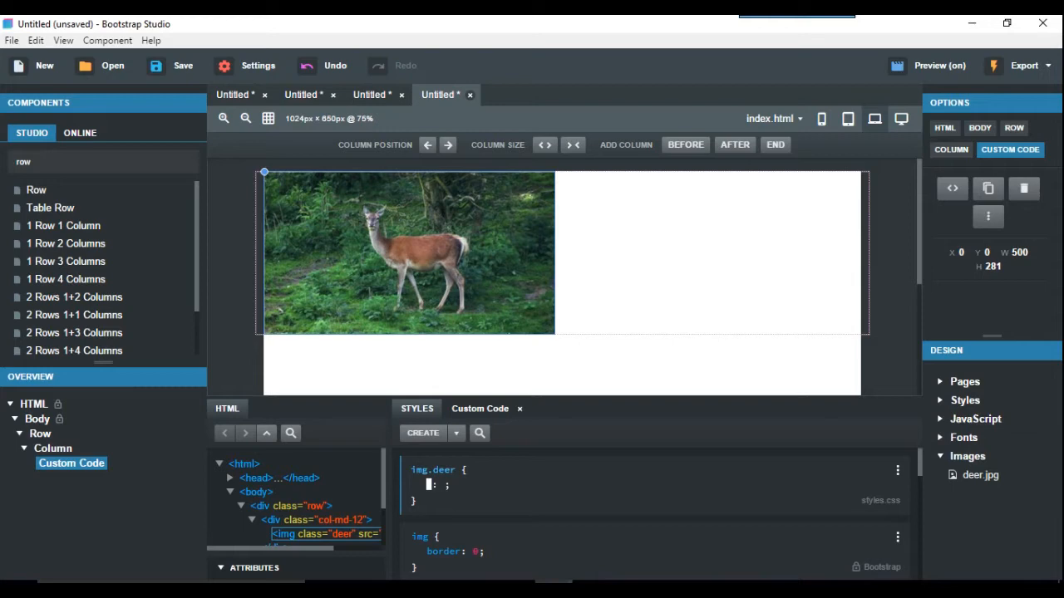
- Give img.deer display block with margin-left and margin-right auto, then enable live preview
{"action": "type", "text": "display"}
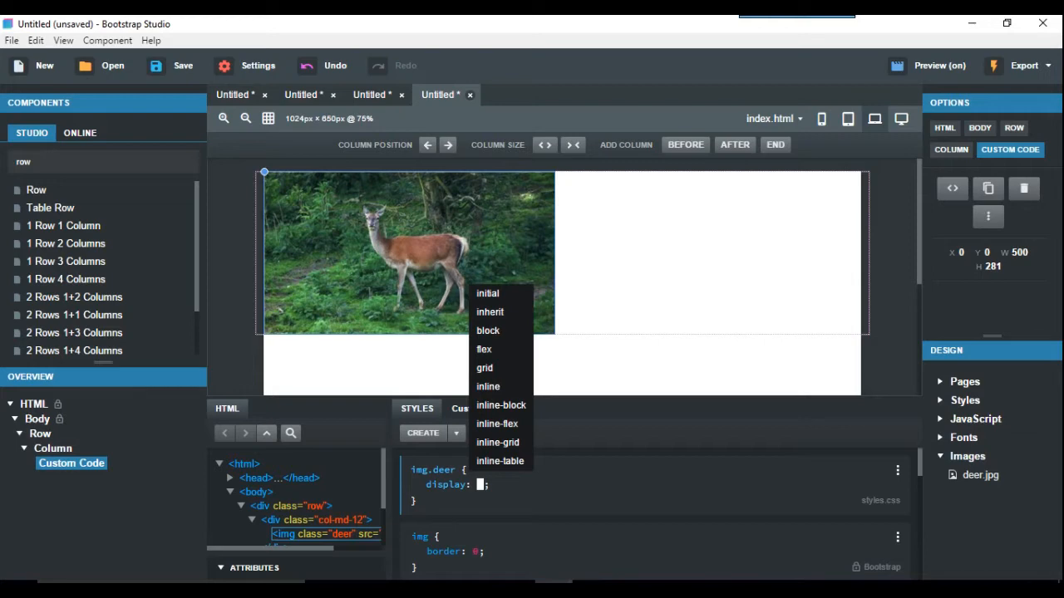
{"action": "left_click", "coordinate": [489, 331]}
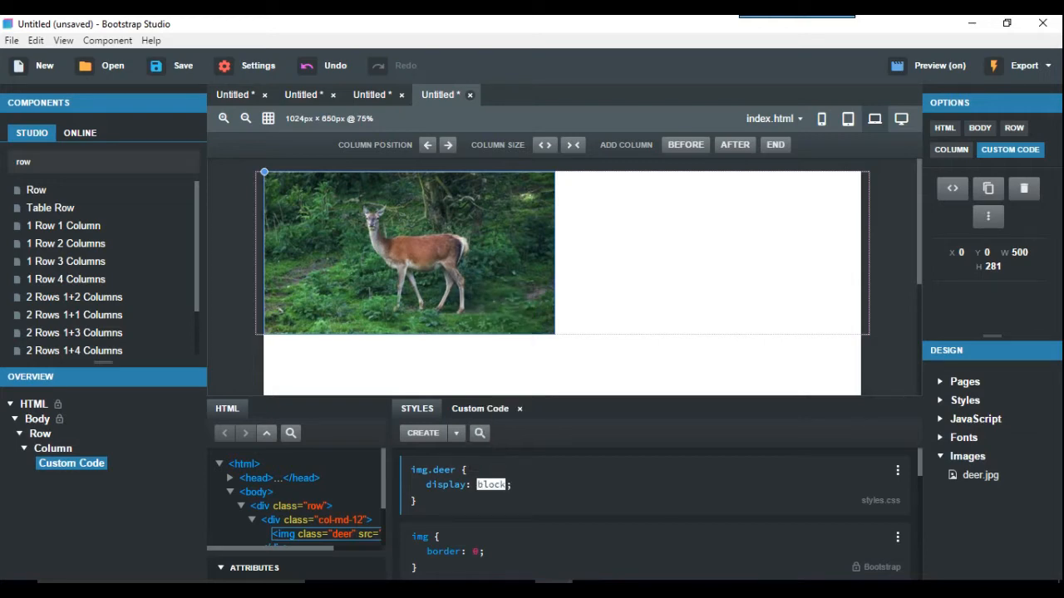
{"action": "left_click", "coordinate": [432, 497]}
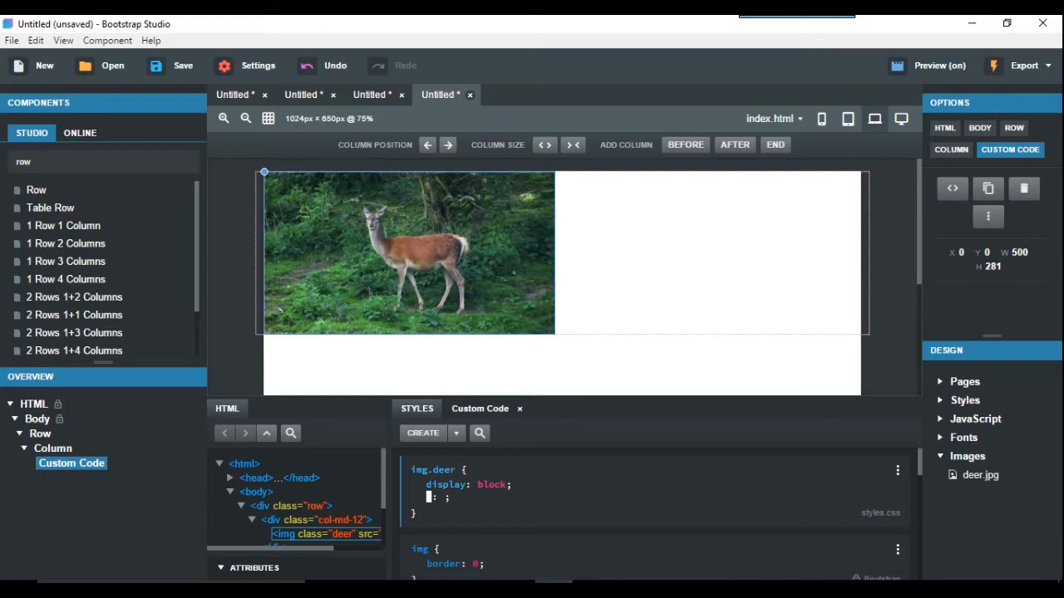
{"action": "left_click", "coordinate": [417, 485]}
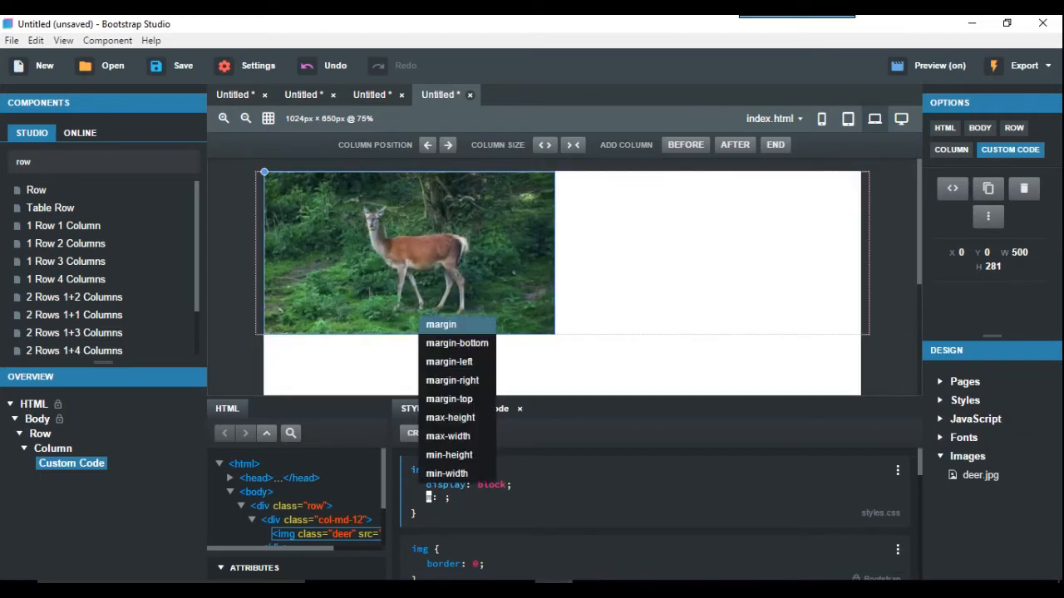
{"action": "left_click", "coordinate": [449, 362]}
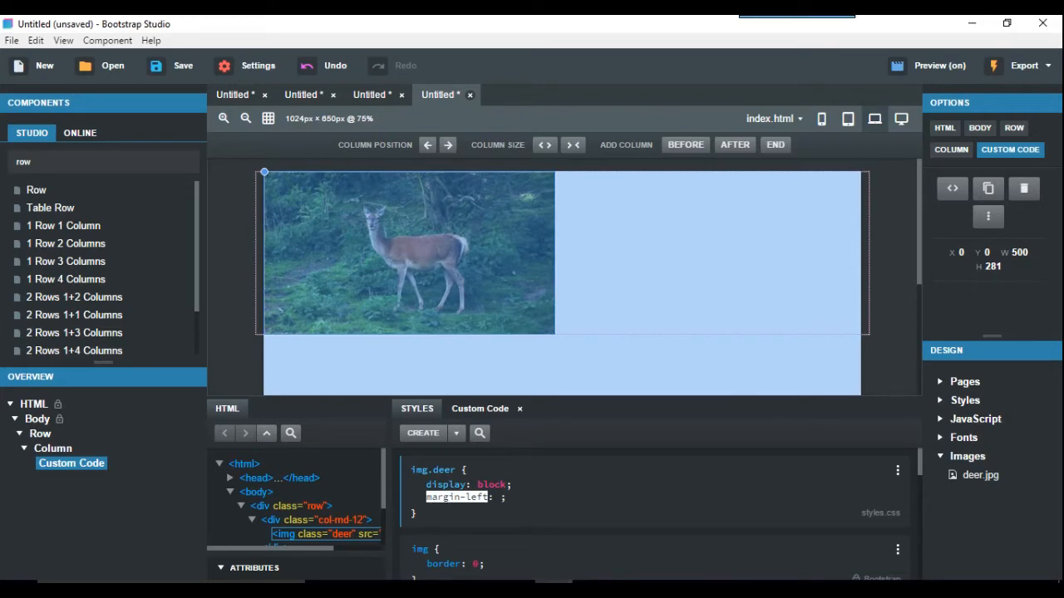
{"action": "type", "text": "auto"}
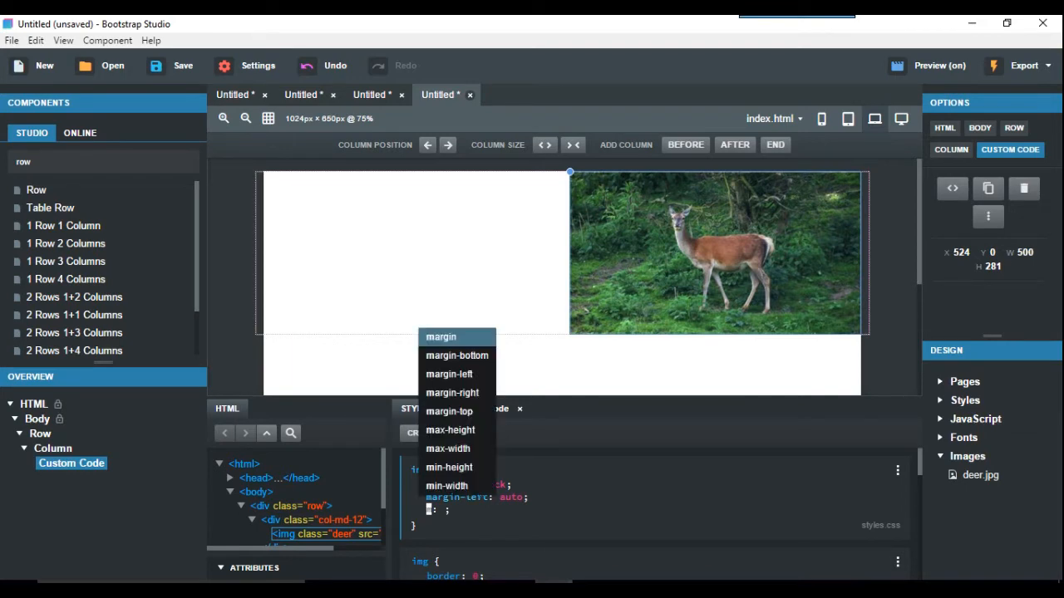
{"action": "left_click", "coordinate": [452, 392]}
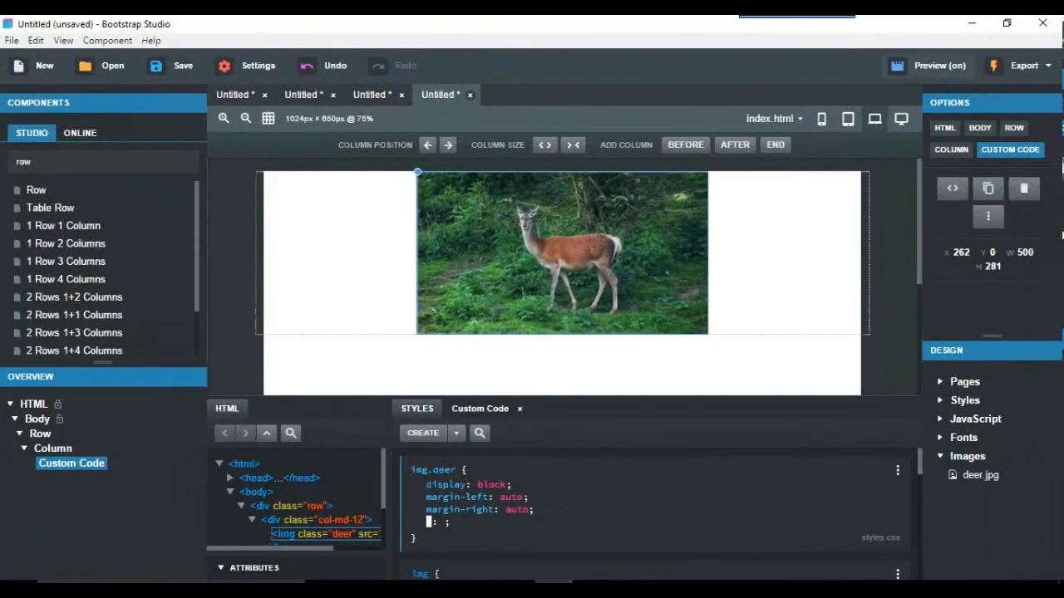
{"action": "left_click", "coordinate": [939, 65]}
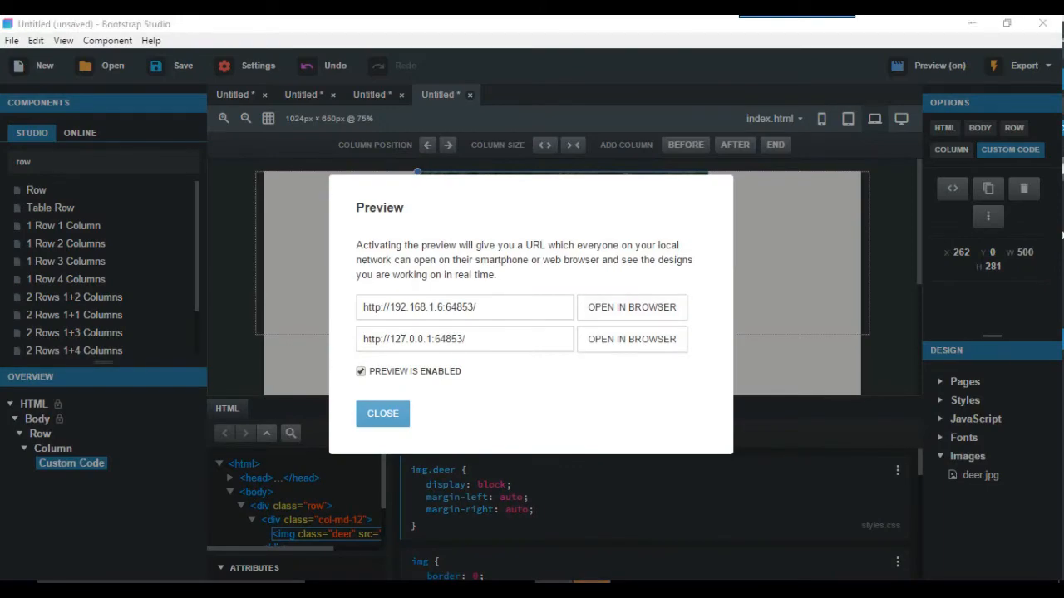
- Close the preview details and add an empty Row below the deer image's row
{"action": "left_click", "coordinate": [631, 306]}
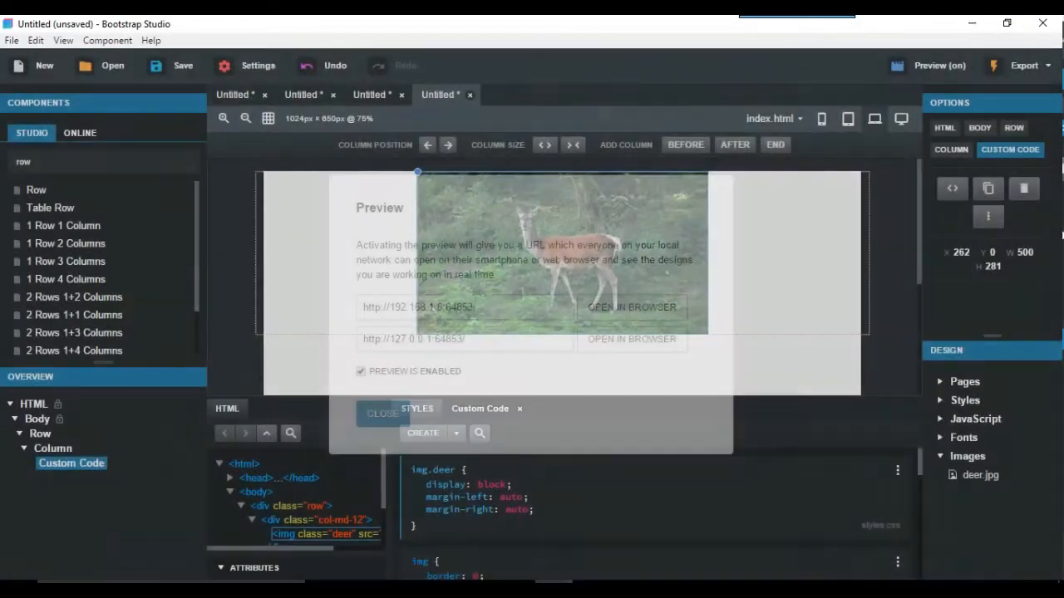
{"action": "left_click", "coordinate": [382, 412]}
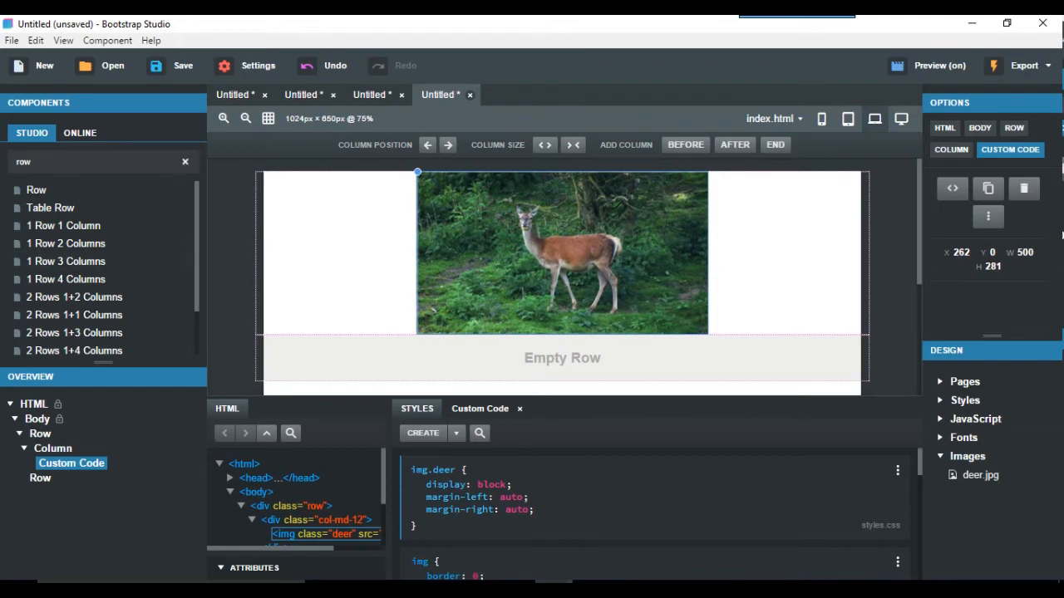
- Add a Paragraph to the new row and bring up its custom code for editing
{"action": "type", "text": "p"}
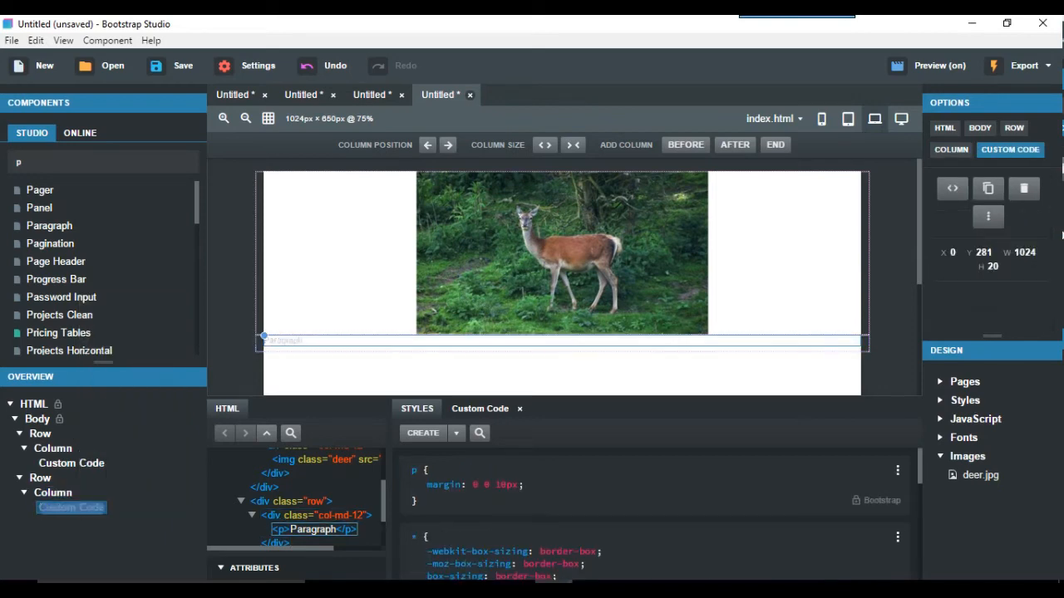
{"action": "right_click", "coordinate": [70, 509]}
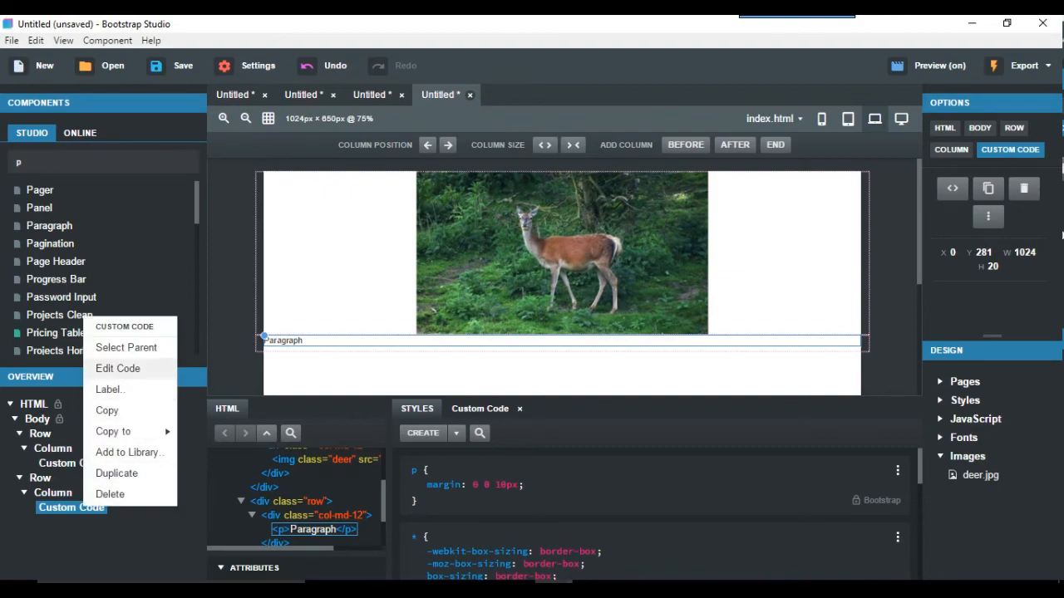
{"action": "left_click", "coordinate": [117, 369]}
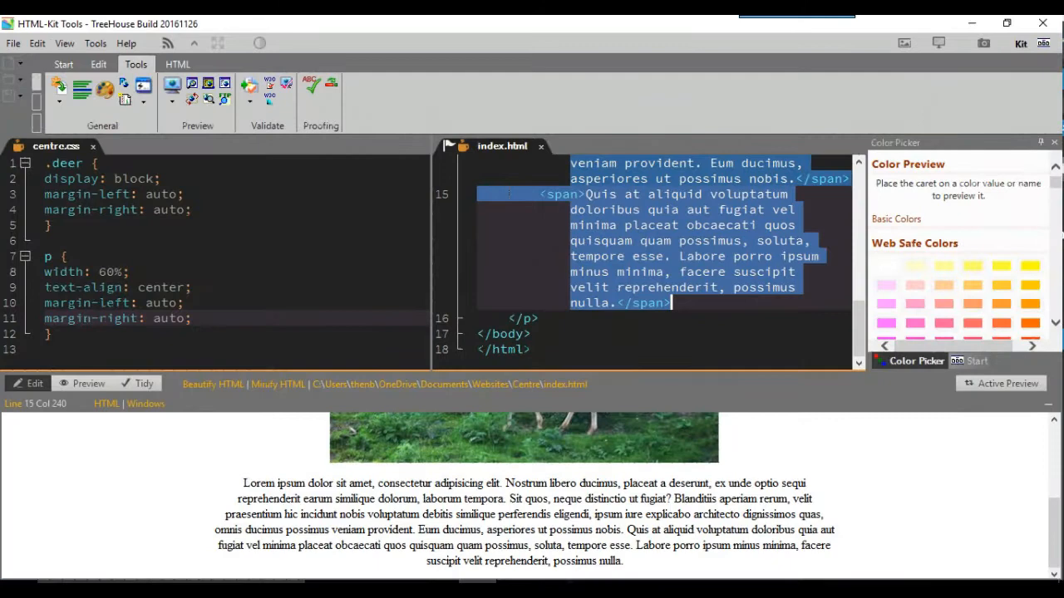
- Copy the lorem ipsum text from index.html in HTML-Kit Tools for the paragraph
{"action": "right_click", "coordinate": [707, 274]}
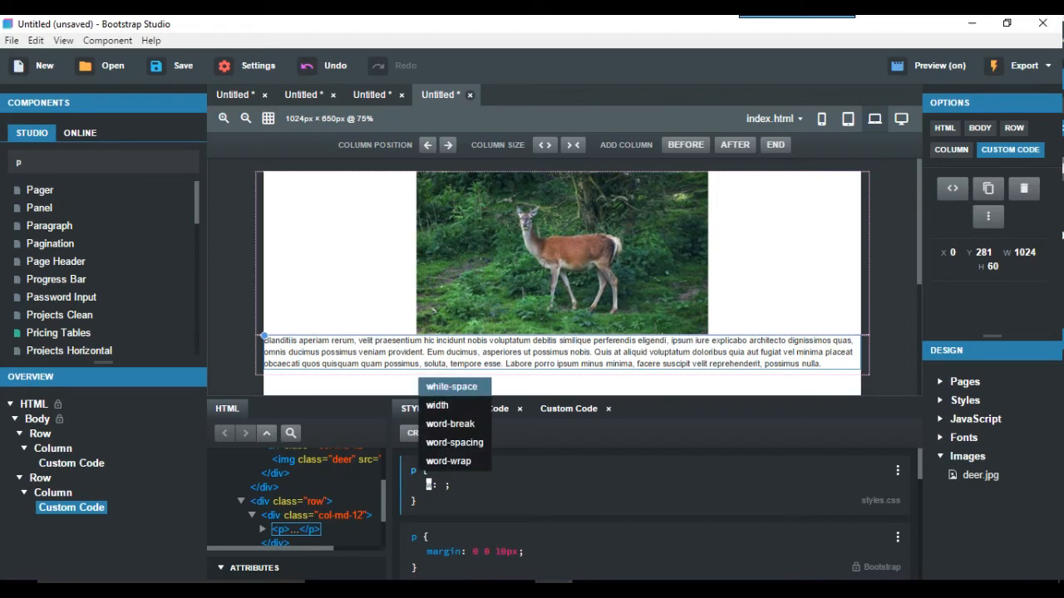
- Give the p rule width 50% with margin-left and margin-right auto
{"action": "left_click", "coordinate": [435, 405]}
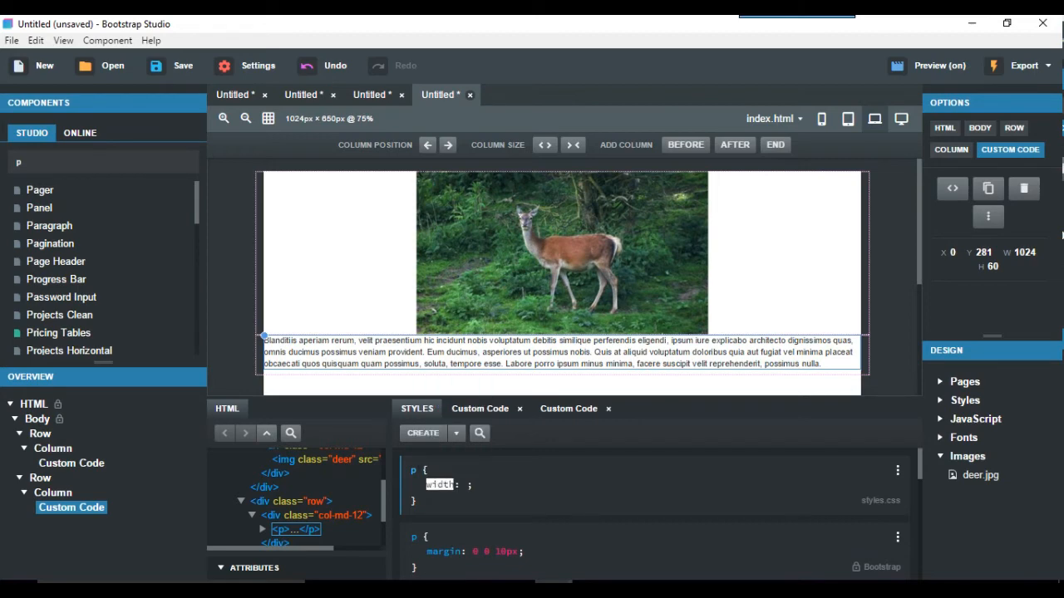
{"action": "left_click", "coordinate": [467, 486]}
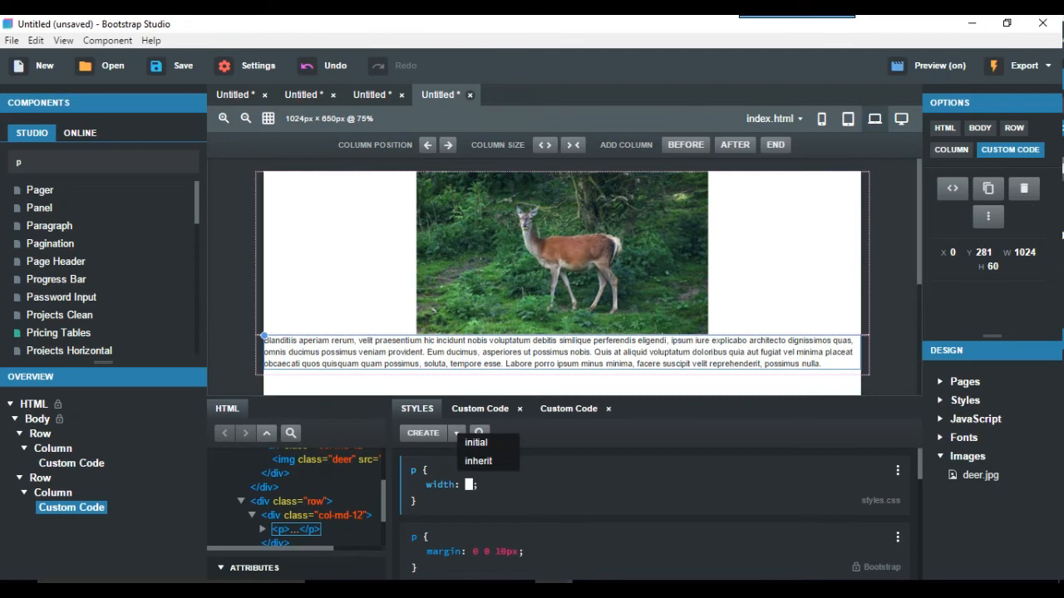
{"action": "type", "text": "50%"}
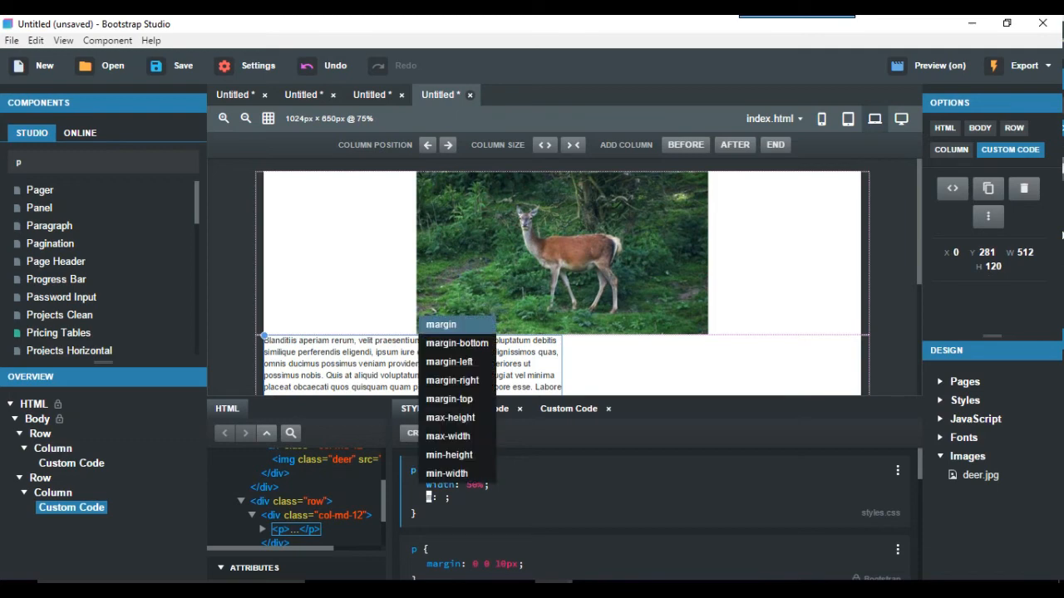
{"action": "left_click", "coordinate": [449, 362]}
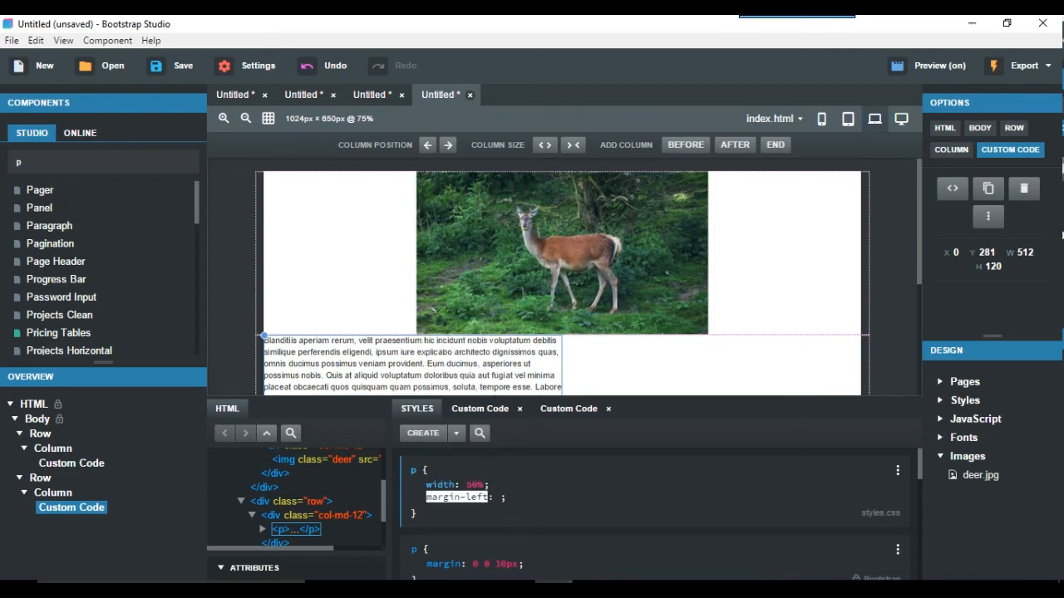
{"action": "type", "text": "auto"}
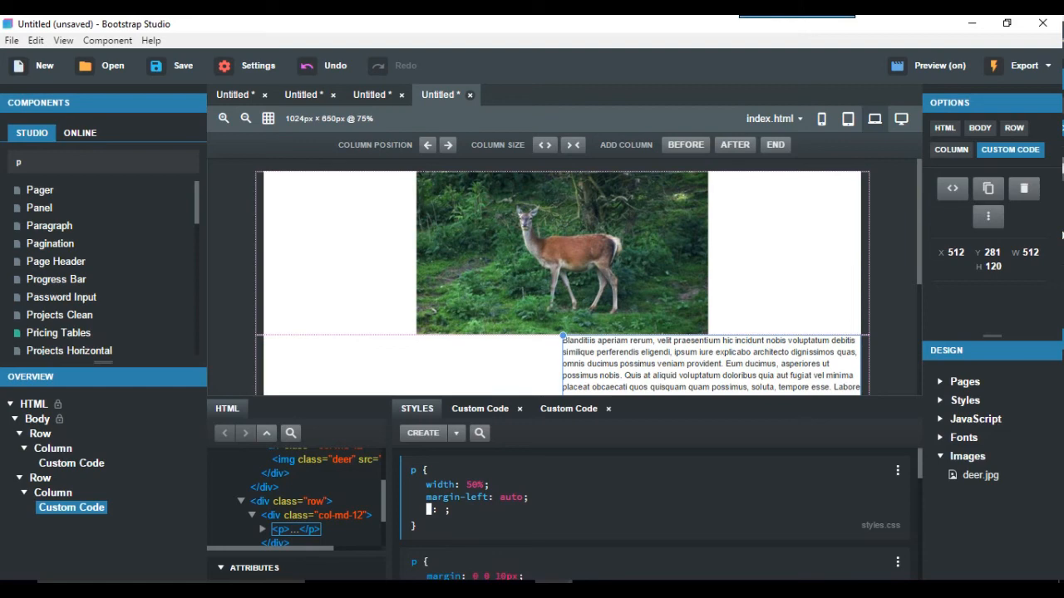
{"action": "left_click", "coordinate": [426, 510]}
{"action": "type", "text": "margin-right"}
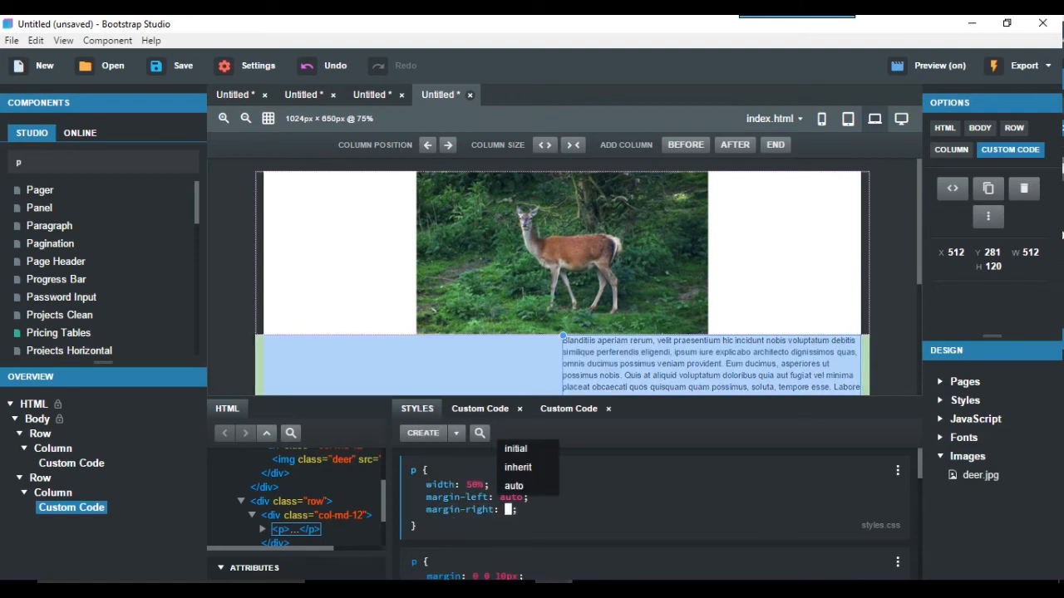
{"action": "left_click", "coordinate": [514, 486]}
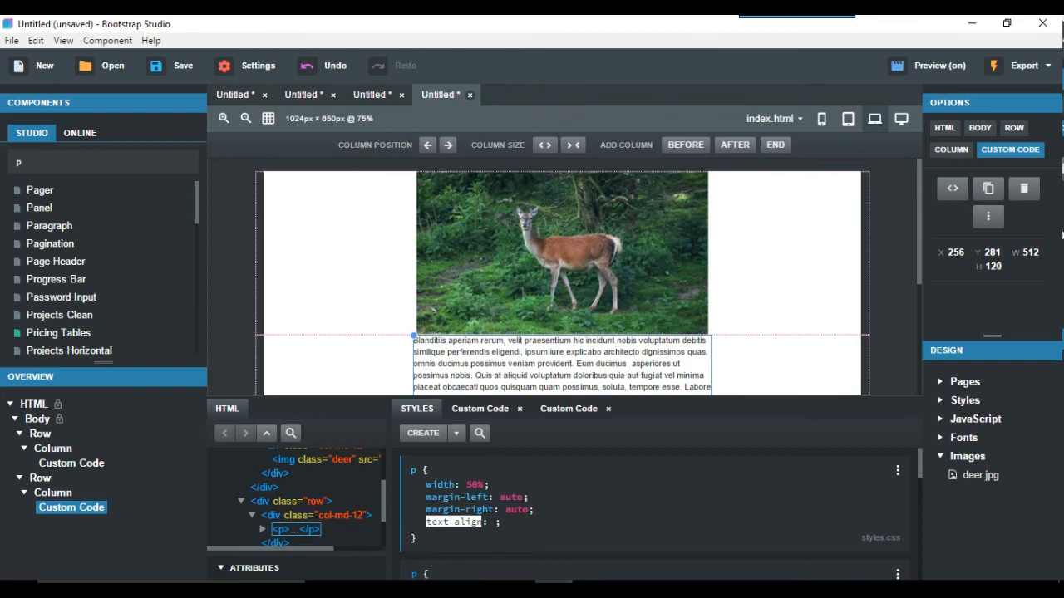
- Add text-align center to the p rule and turn on live preview
{"action": "left_click", "coordinate": [496, 522]}
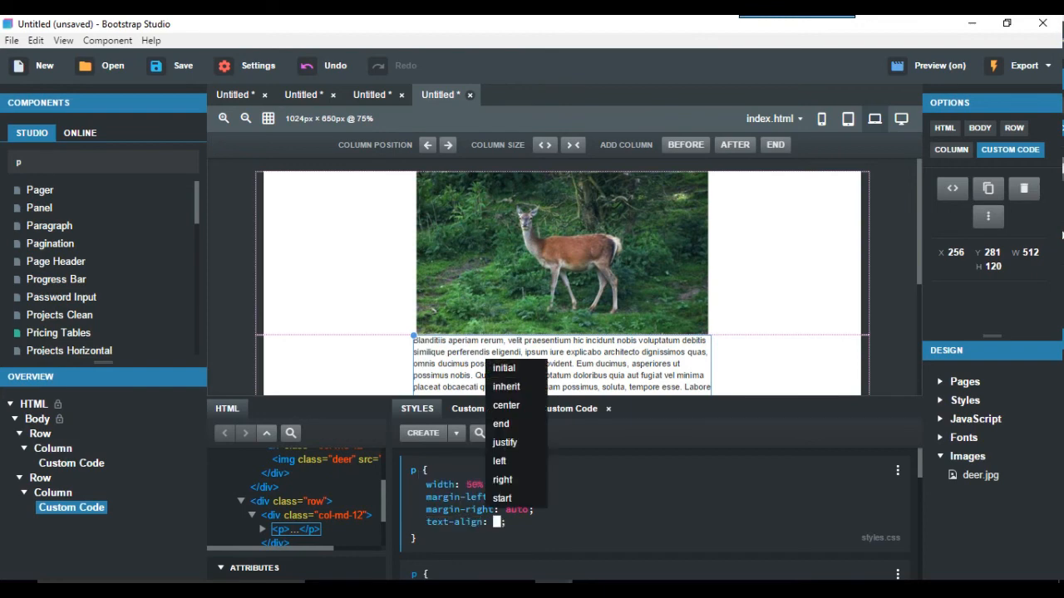
{"action": "left_click", "coordinate": [505, 406]}
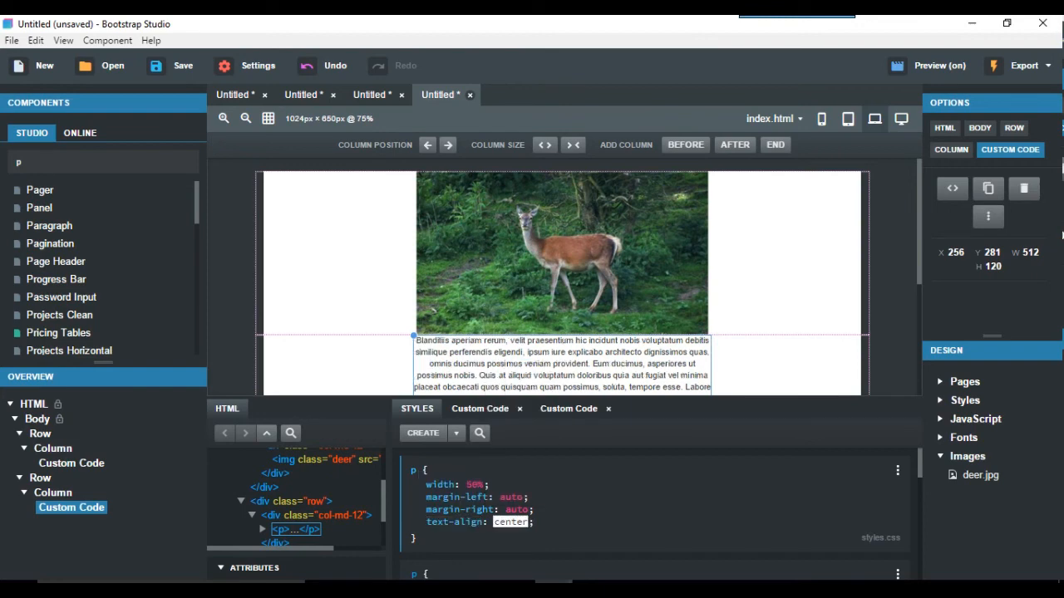
{"action": "left_click", "coordinate": [444, 536]}
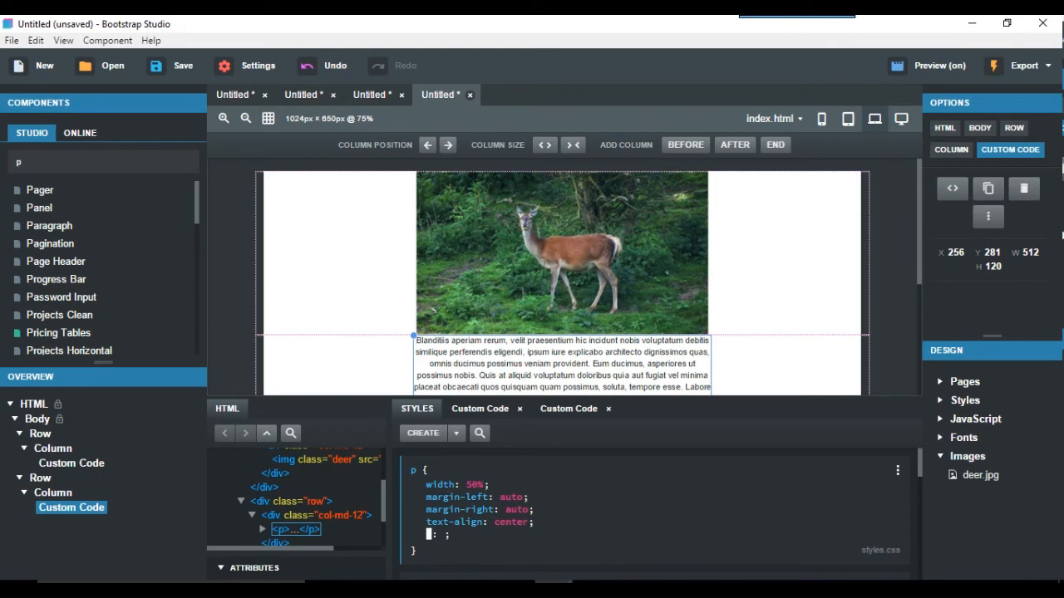
{"action": "left_click", "coordinate": [927, 65]}
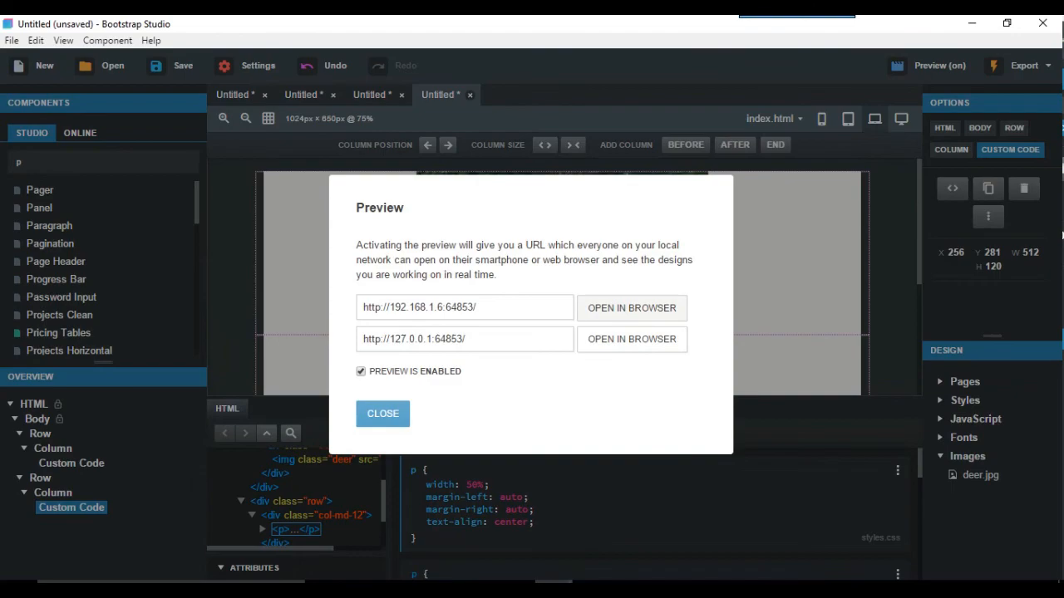
- Close the Preview dialog to show the centered deer image and half-width paragraph
{"action": "left_click", "coordinate": [632, 308]}
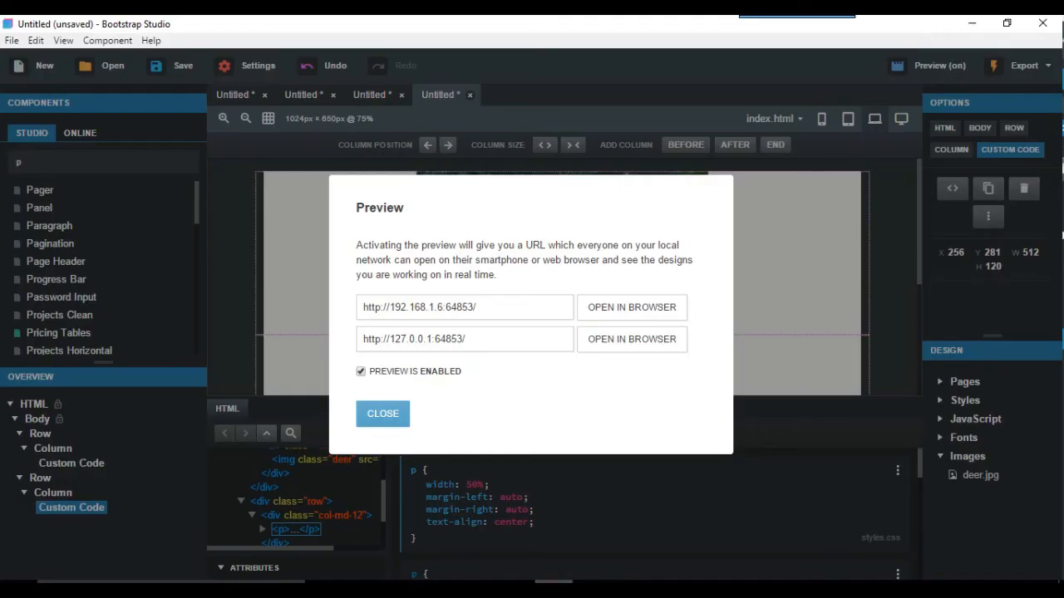
{"action": "left_click", "coordinate": [383, 412]}
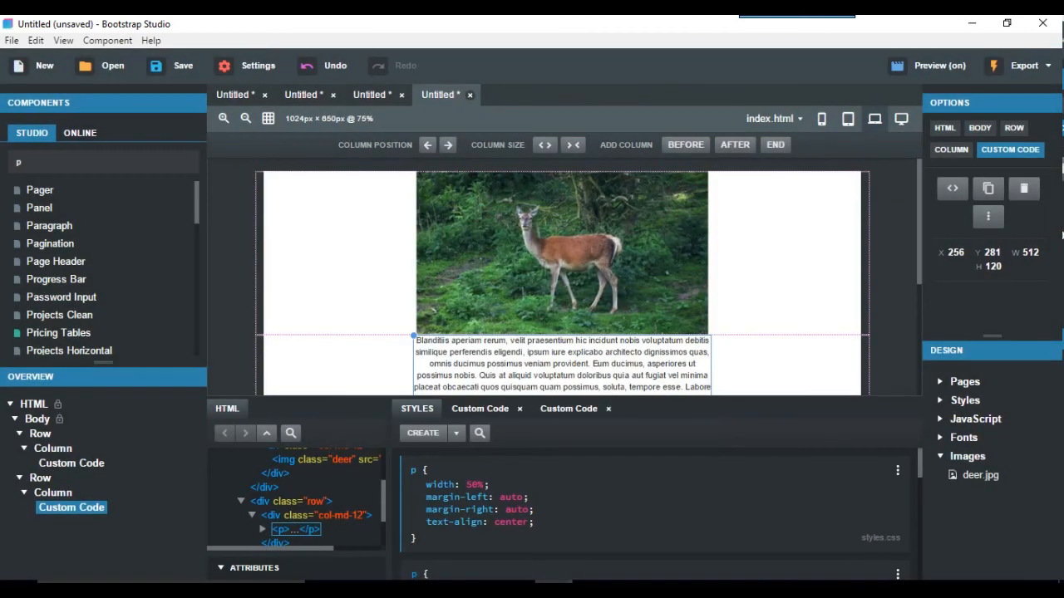